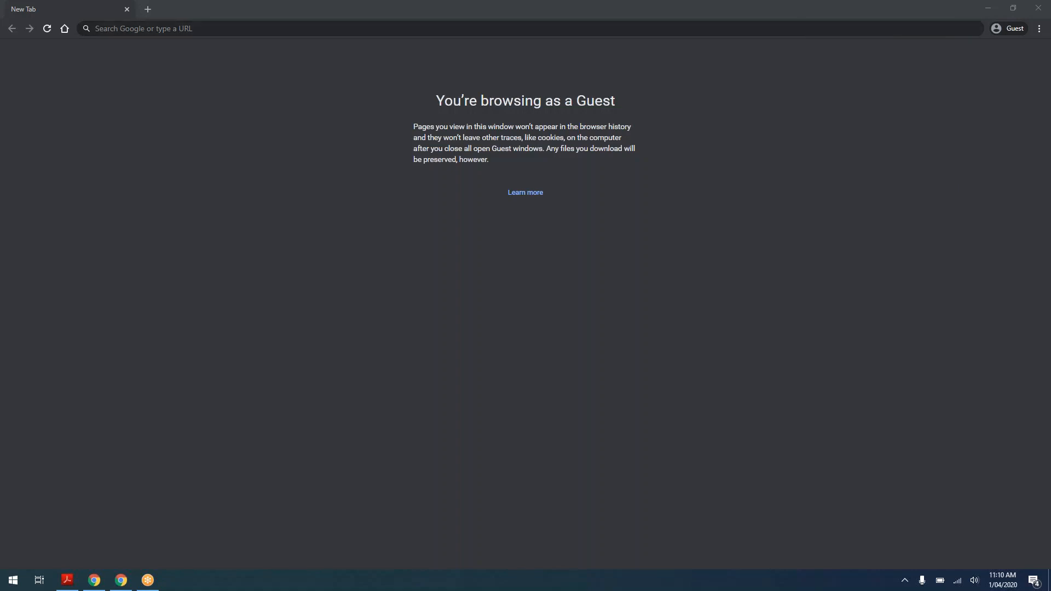
# - Go to skype.com and start creating a meeting from the Meet Now on Skype section
pyautogui.write('skype.com/en/')
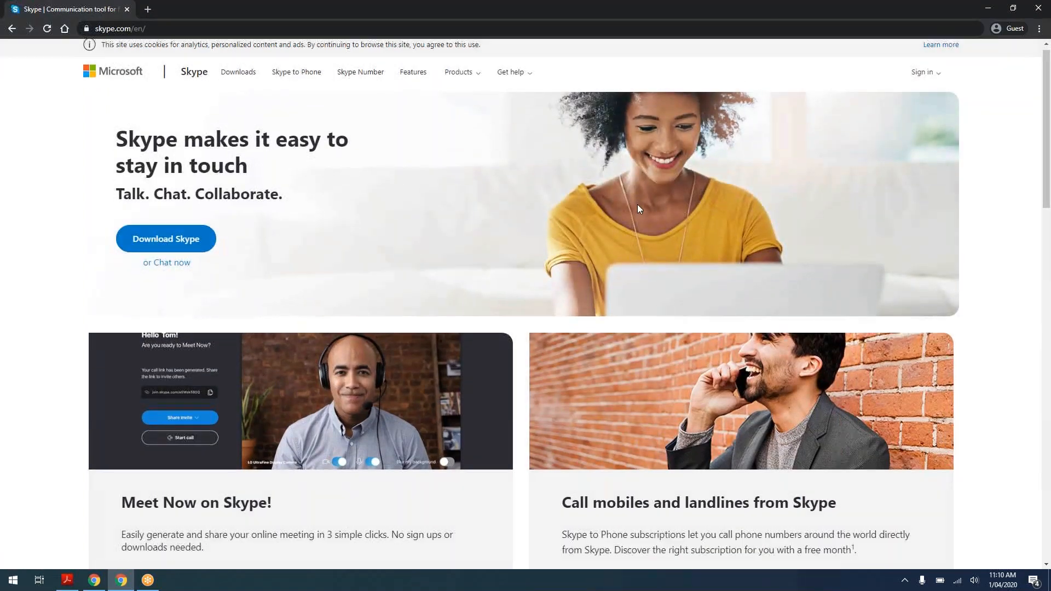
pyautogui.scroll(-3)
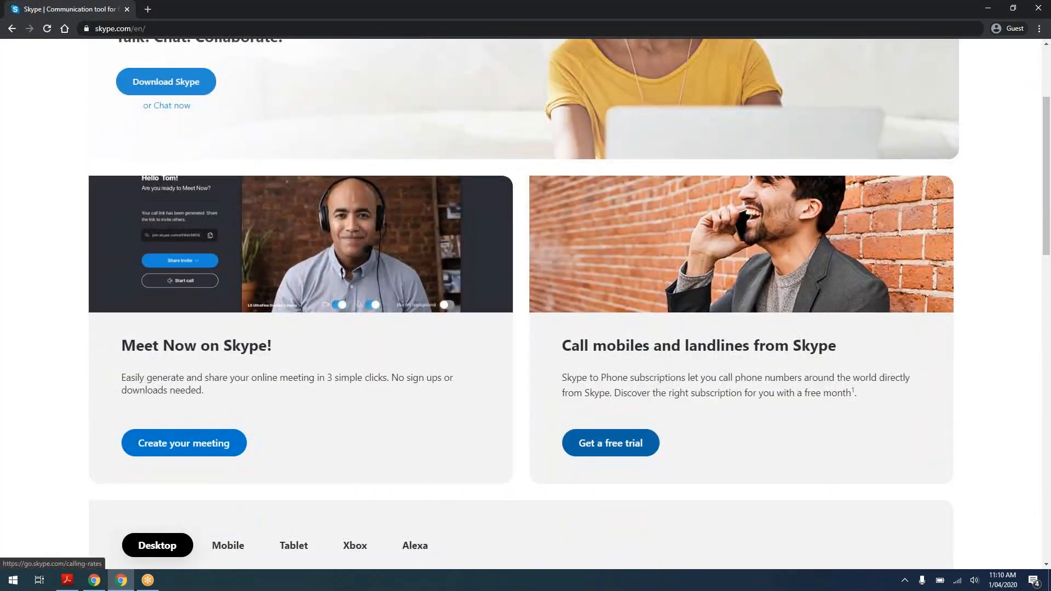
pyautogui.moveTo(303, 344)
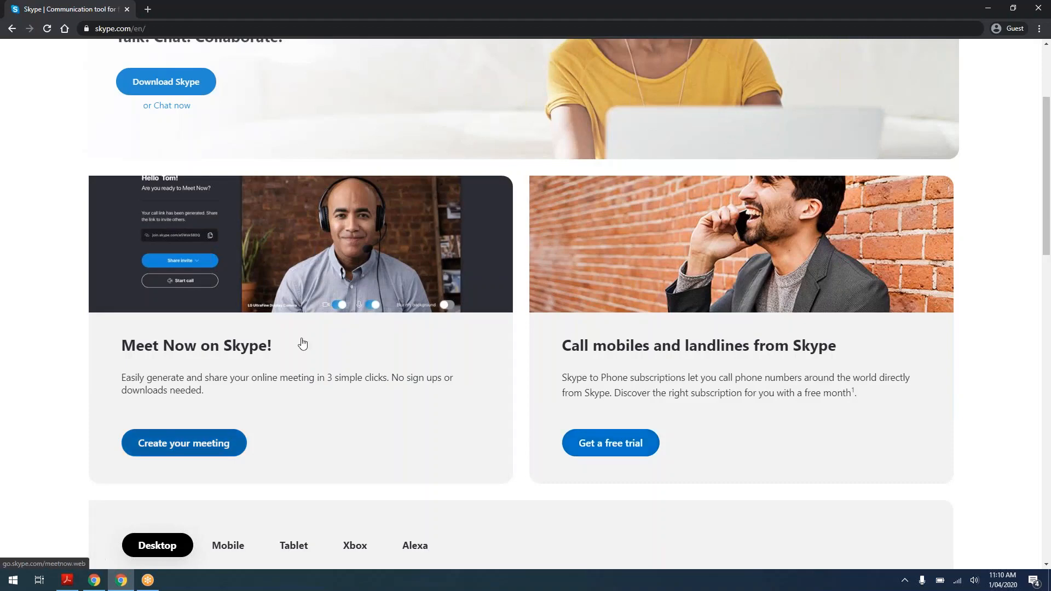
pyautogui.click(184, 443)
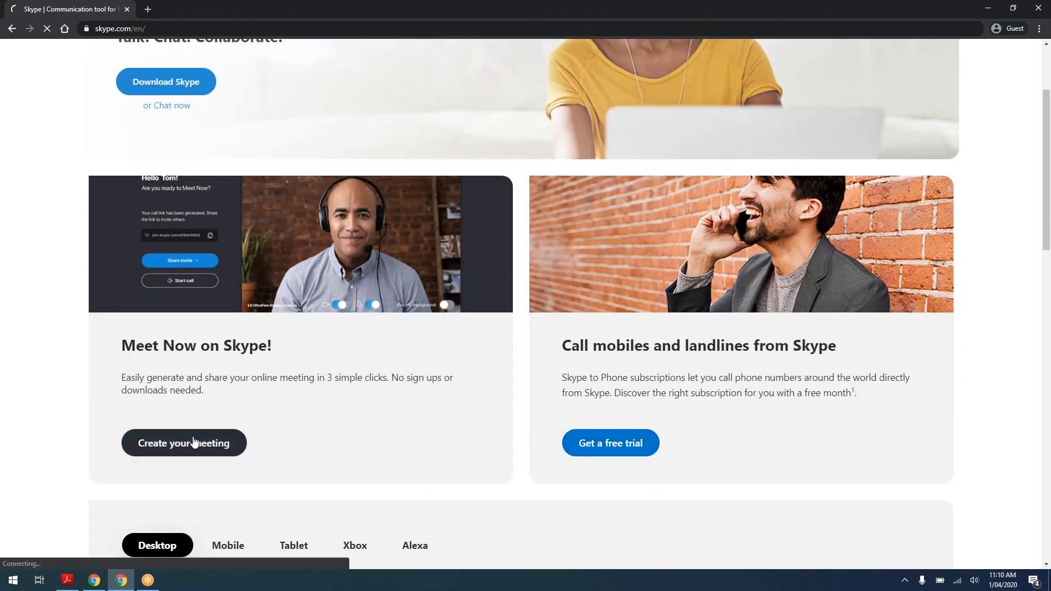
pyautogui.click(184, 442)
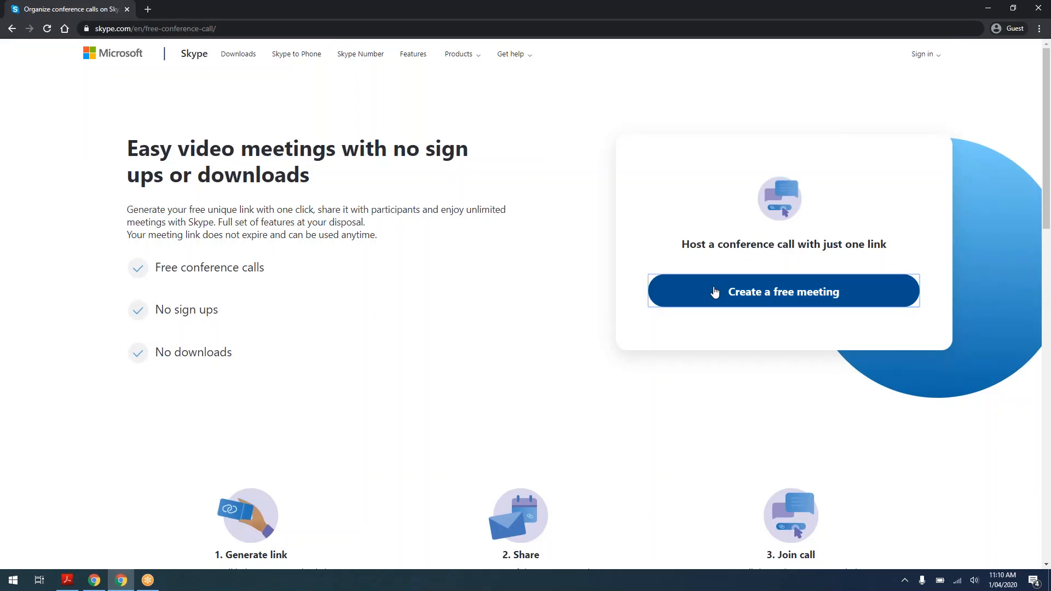
pyautogui.click(783, 291)
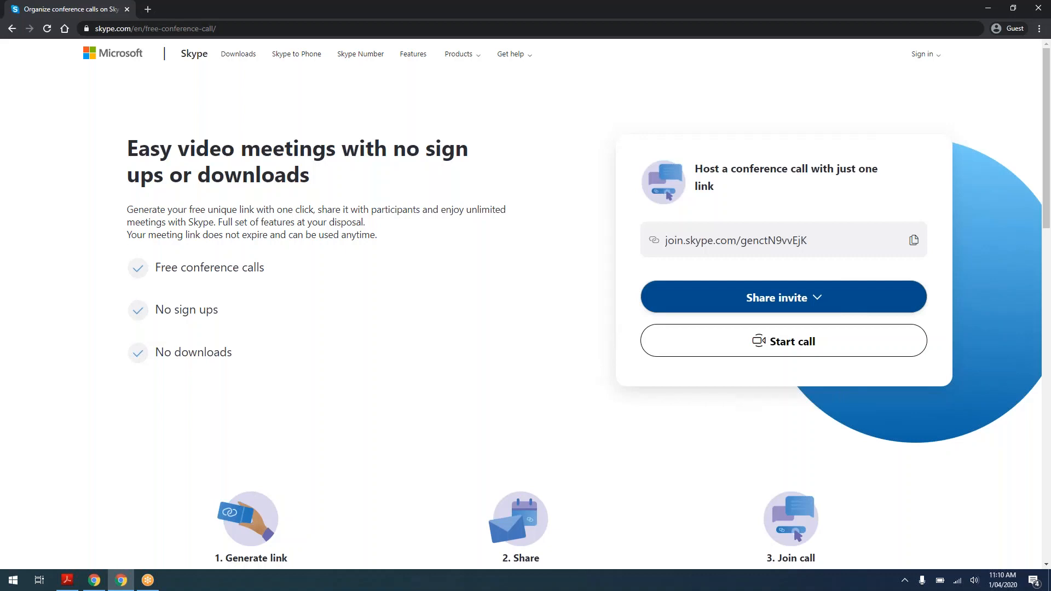
pyautogui.click(783, 296)
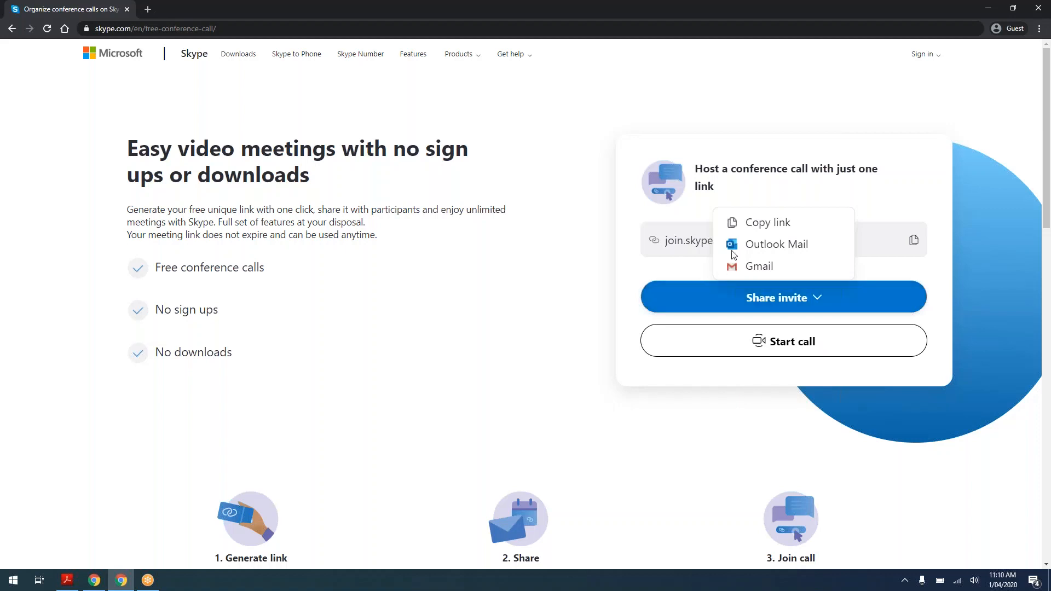
pyautogui.click(767, 222)
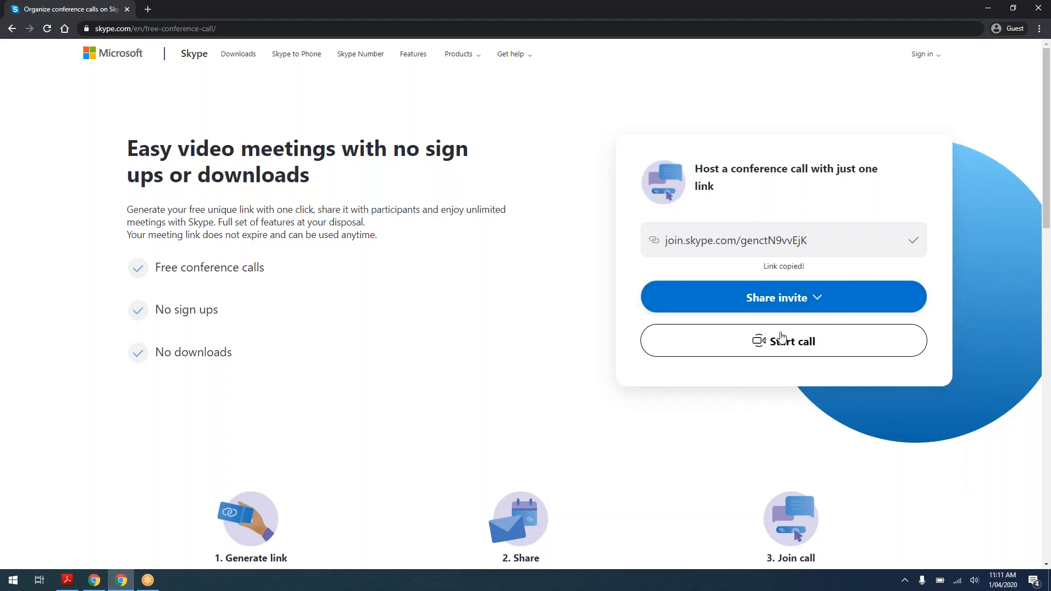
# - Join the Meet Now conversation as a guest named GP
pyautogui.click(783, 341)
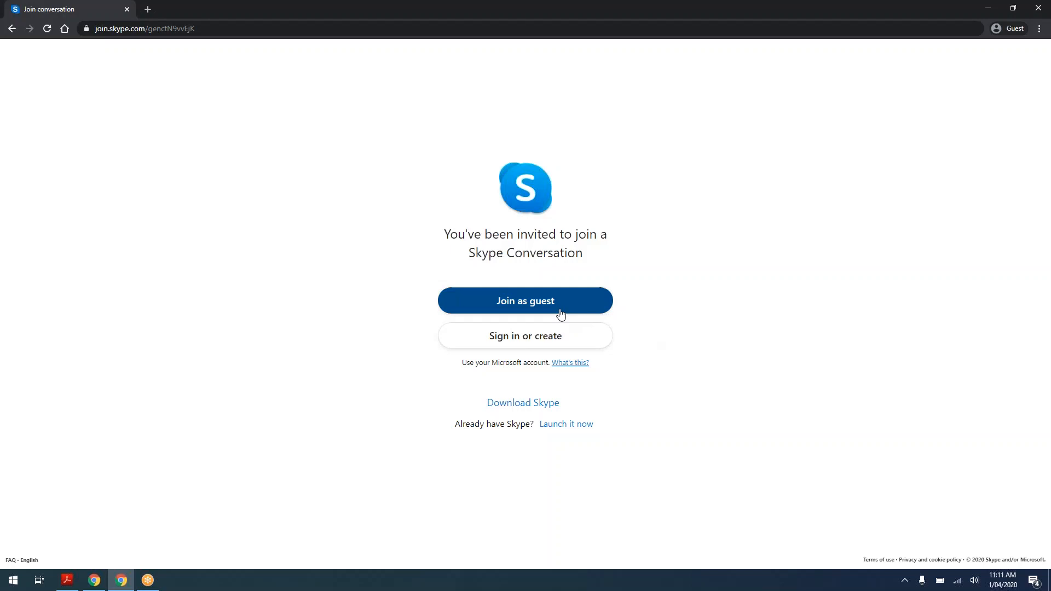
pyautogui.click(525, 301)
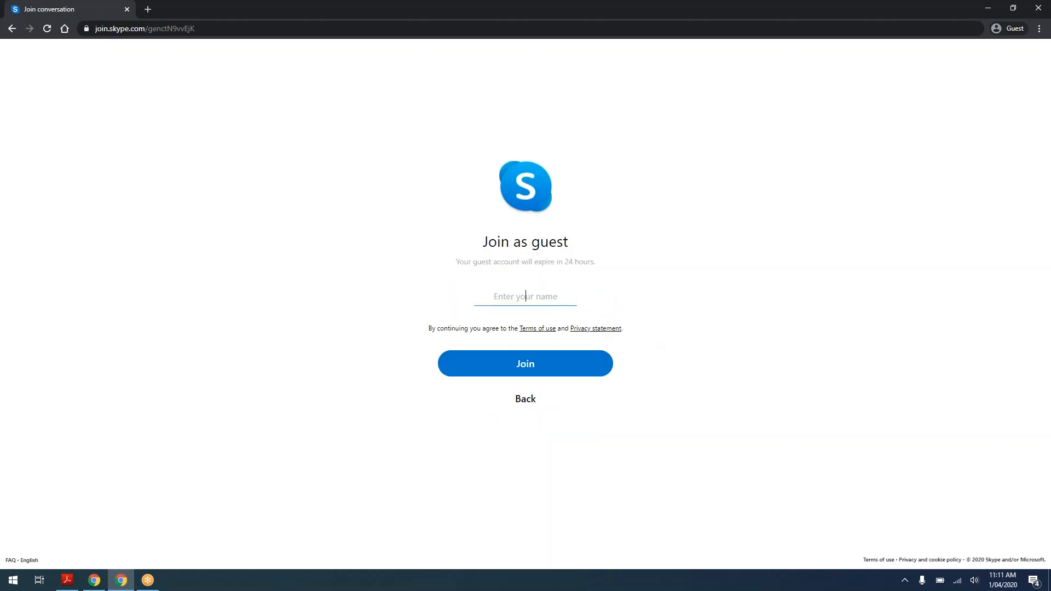
pyautogui.write('GP')
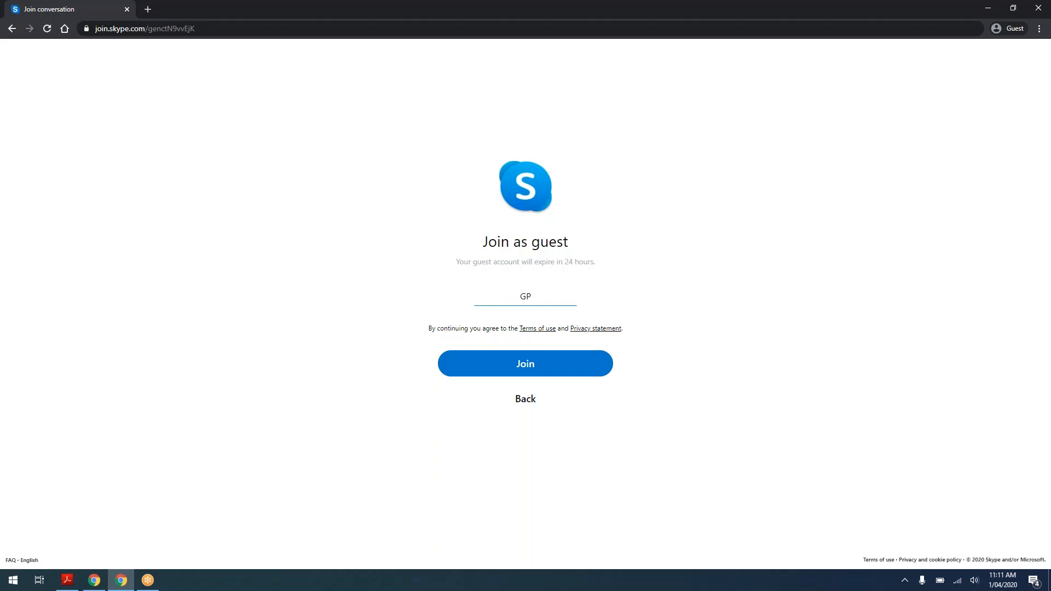
pyautogui.click(525, 364)
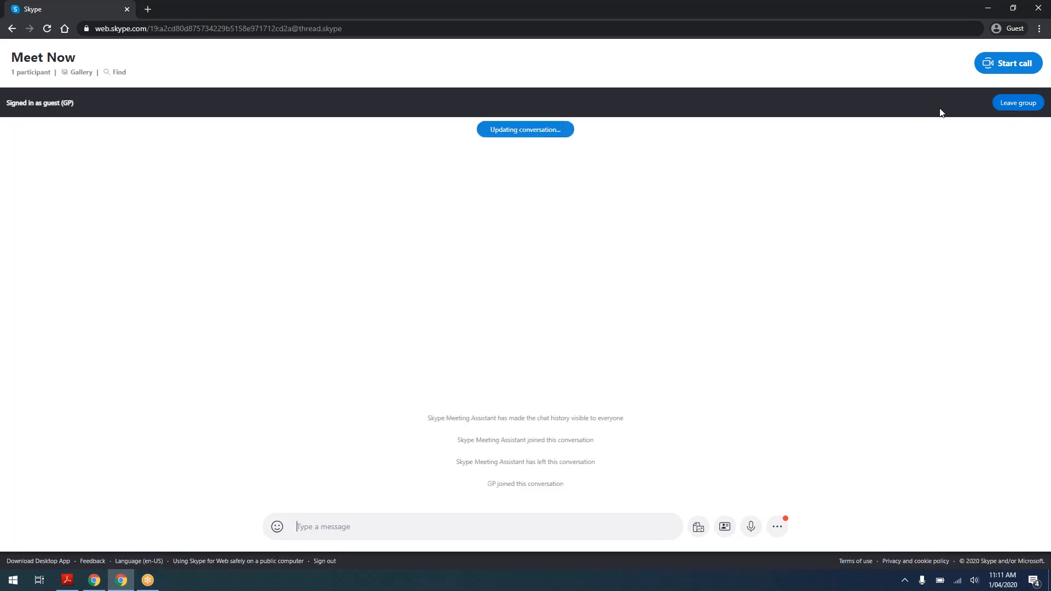
# - Start the Meet Now call with GP's camera on, allowing Chrome camera access
pyautogui.click(1007, 63)
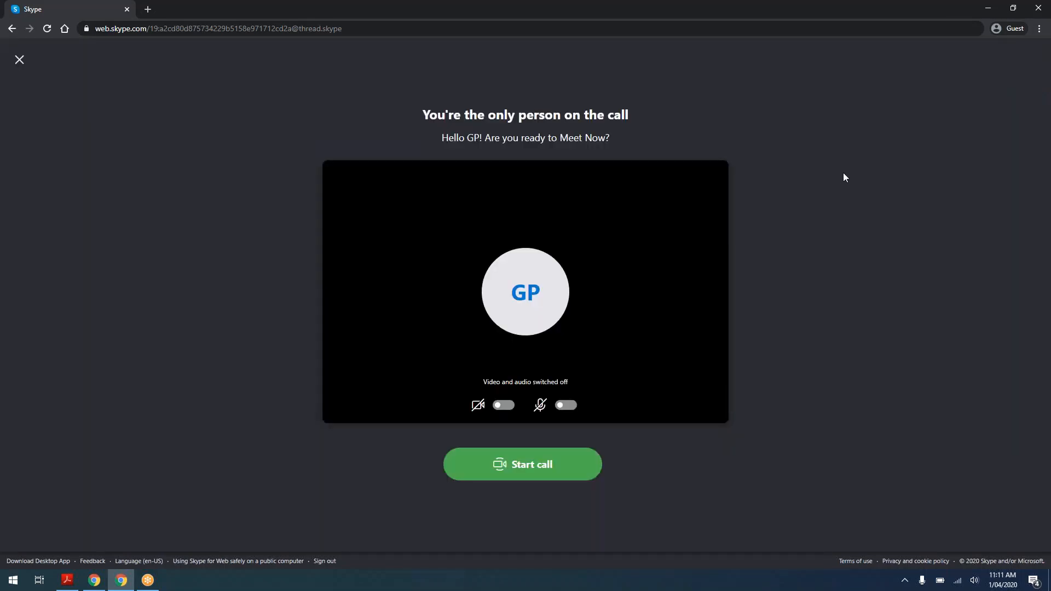
pyautogui.moveTo(838, 191)
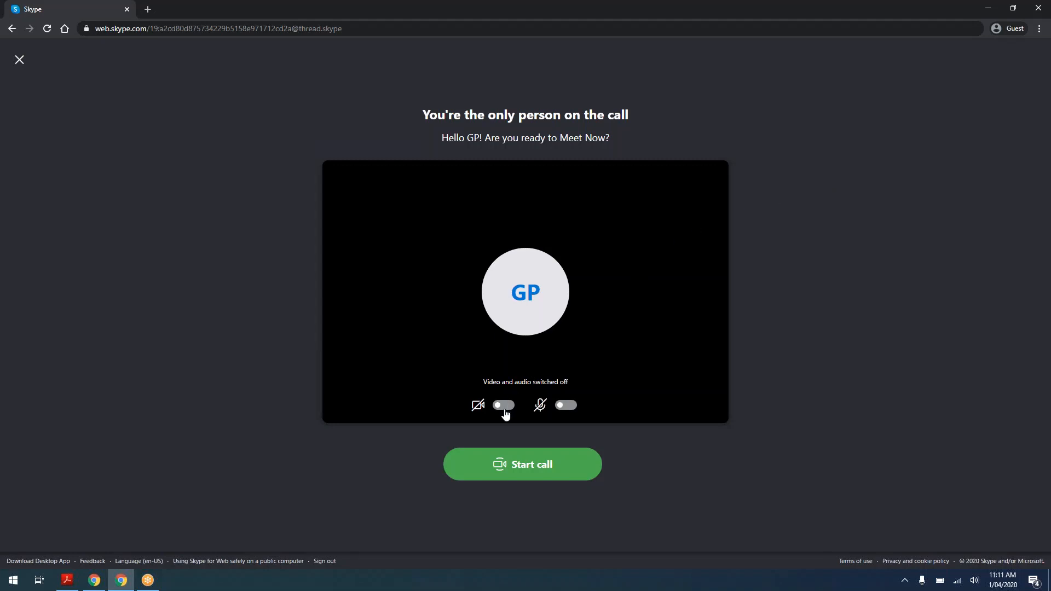
pyautogui.click(502, 405)
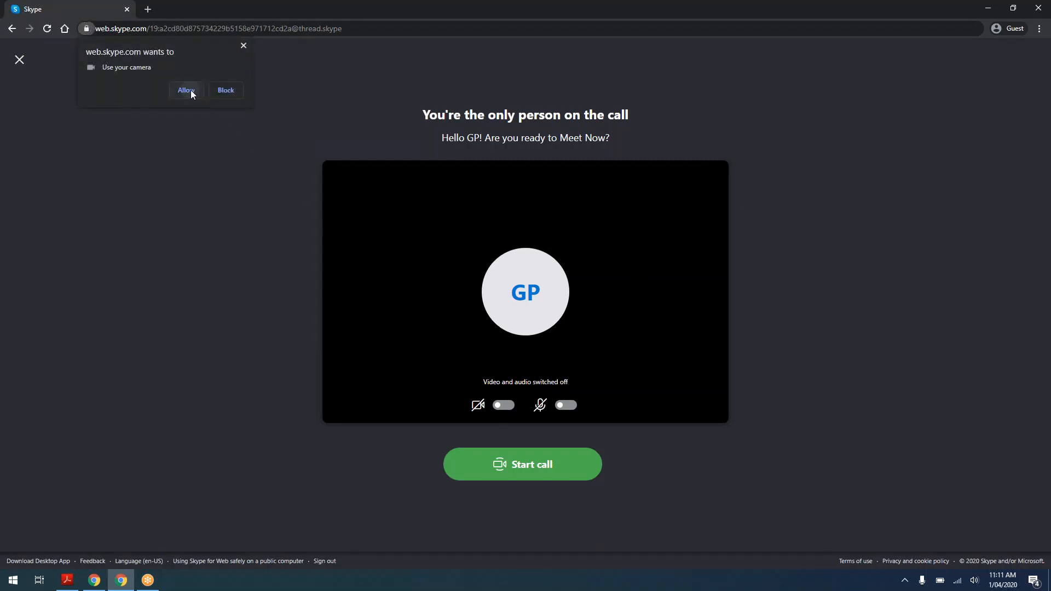
pyautogui.click(186, 90)
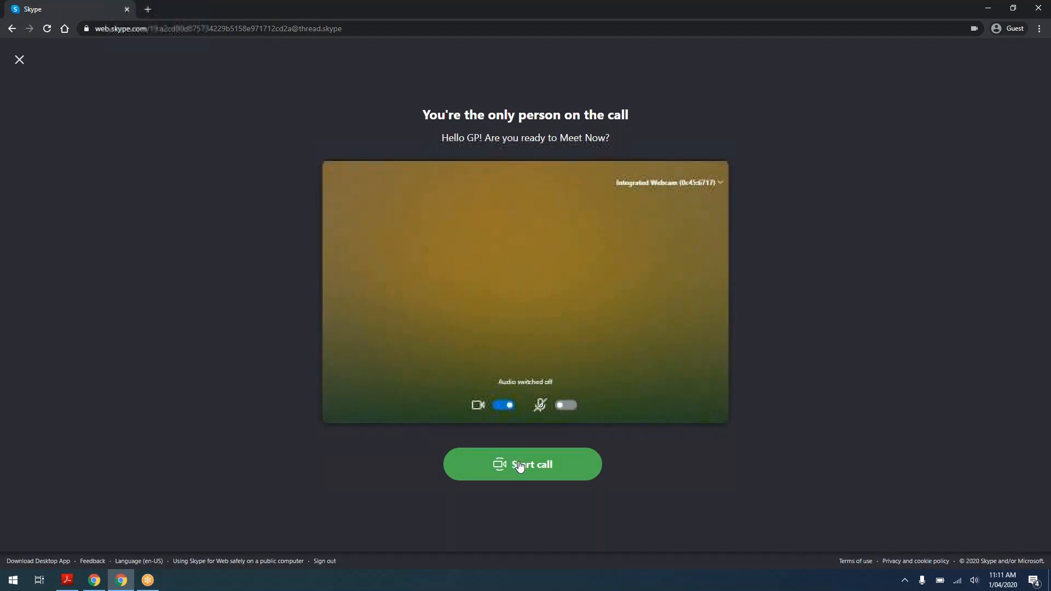
pyautogui.click(522, 464)
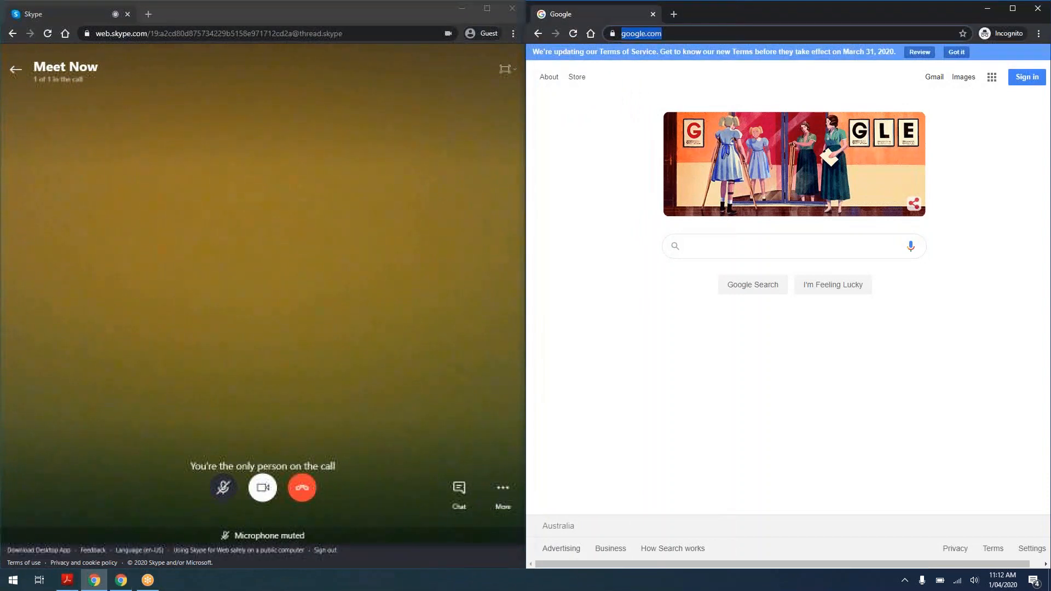
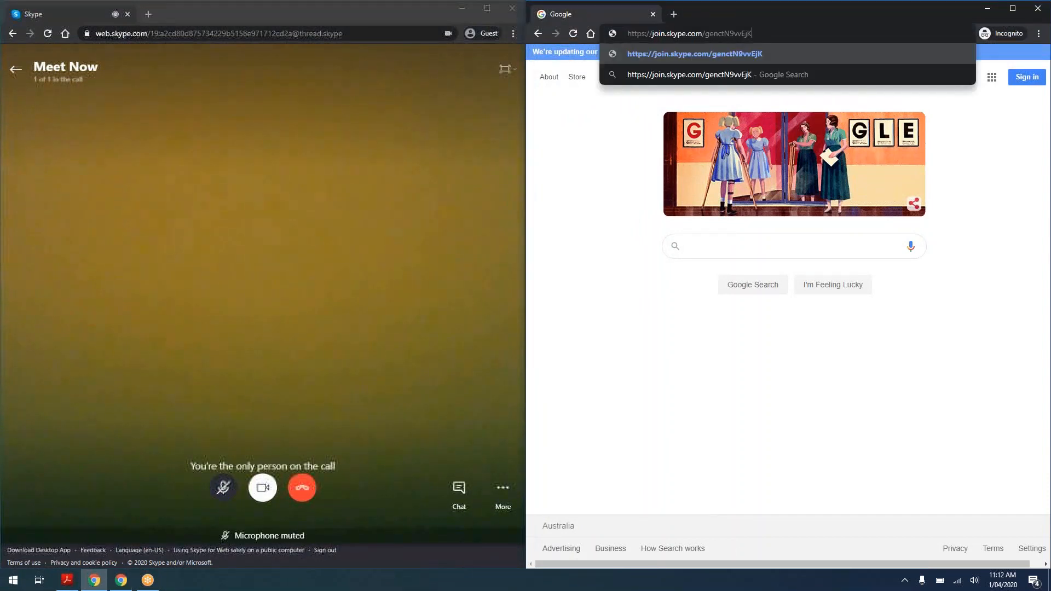
pyautogui.press('Enter')
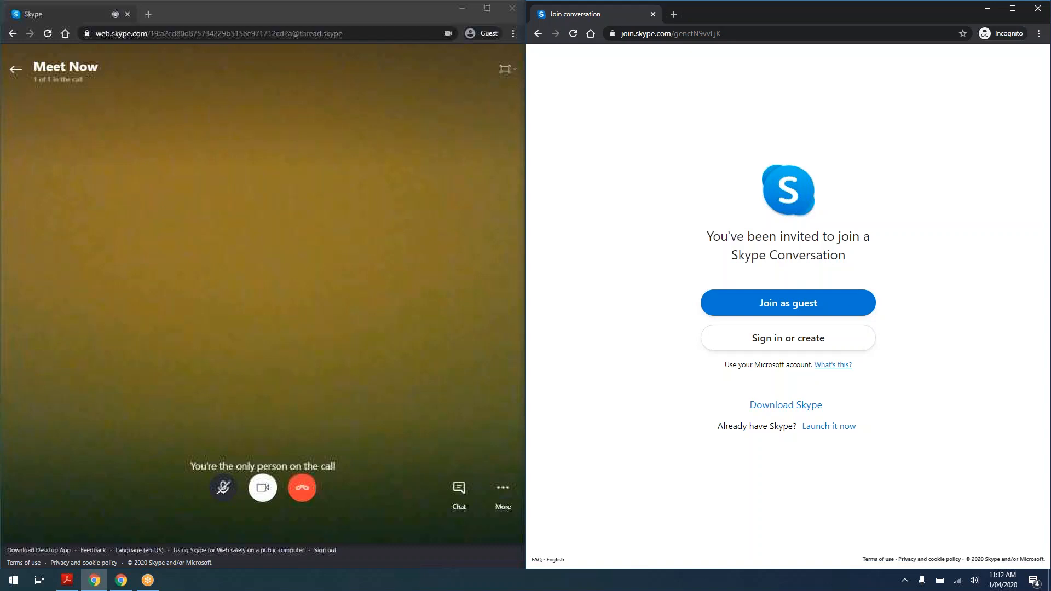
pyautogui.click(787, 303)
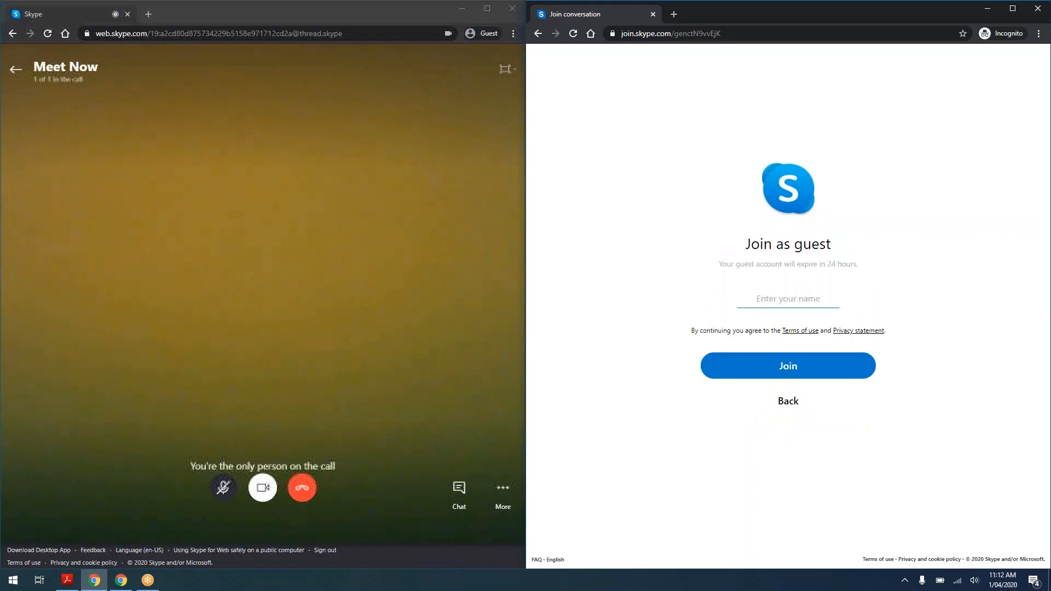
pyautogui.write('Patient')
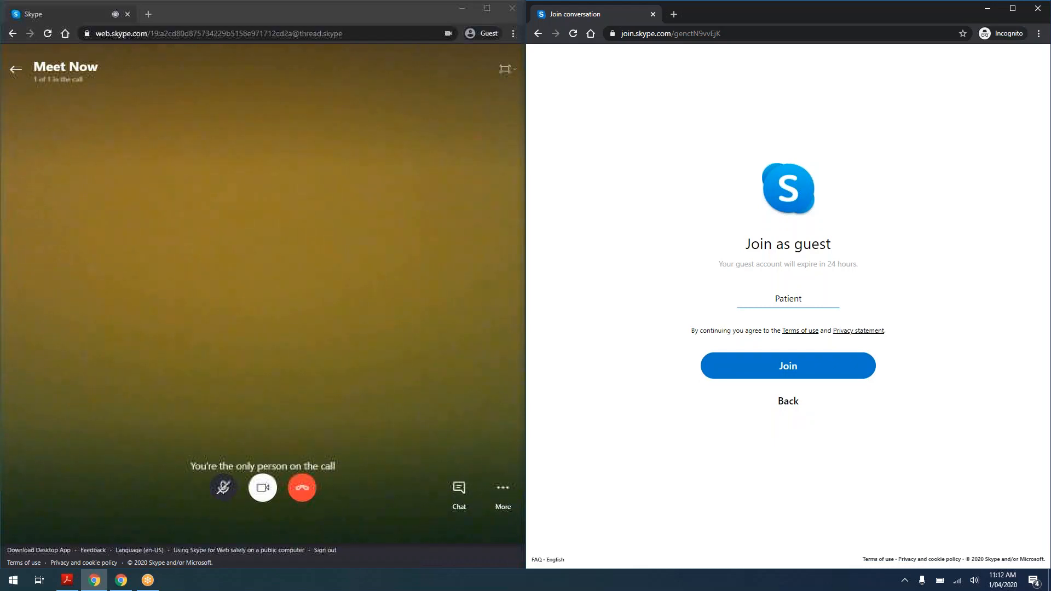
pyautogui.click(787, 365)
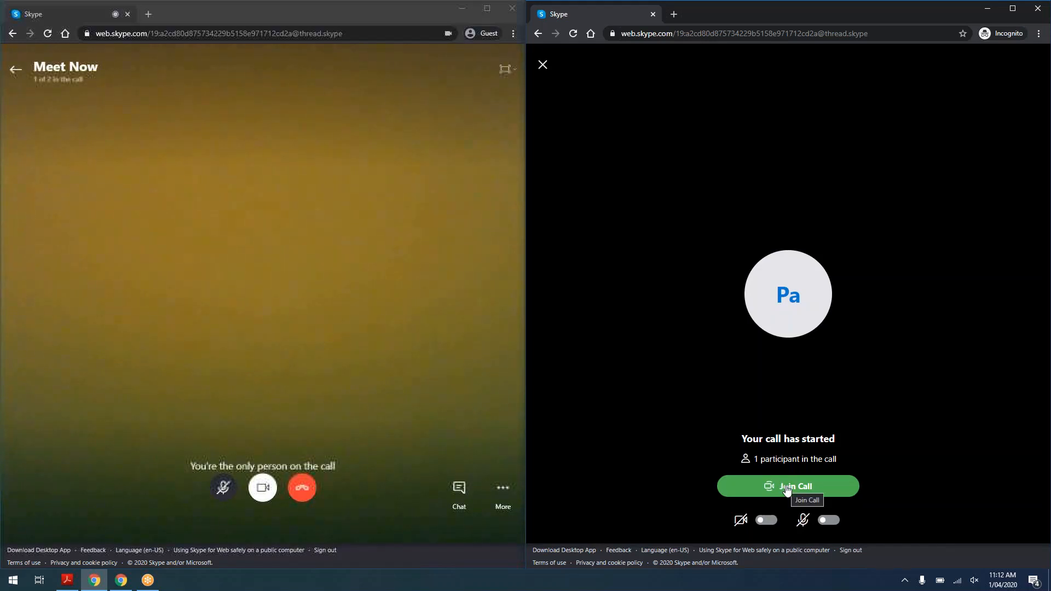
# - Join the started call from the patient window, allowing microphone access
pyautogui.click(223, 488)
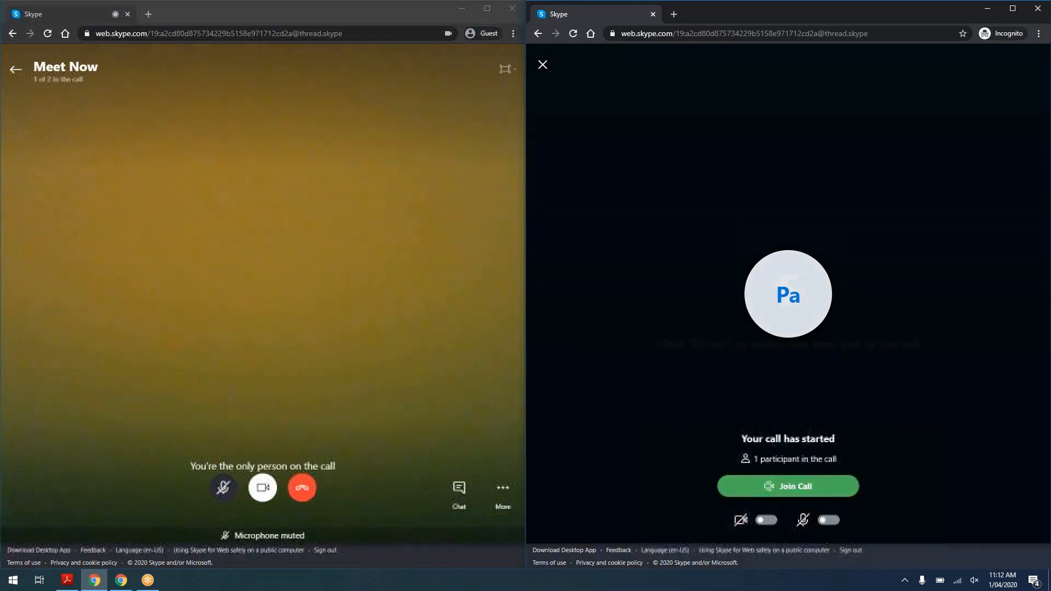
pyautogui.click(787, 486)
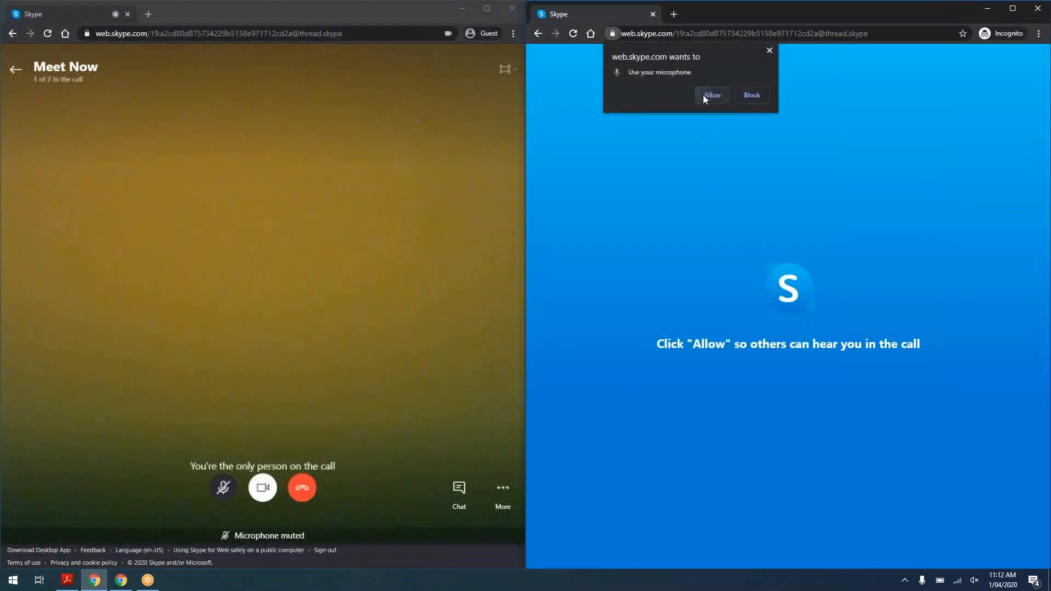
pyautogui.click(711, 96)
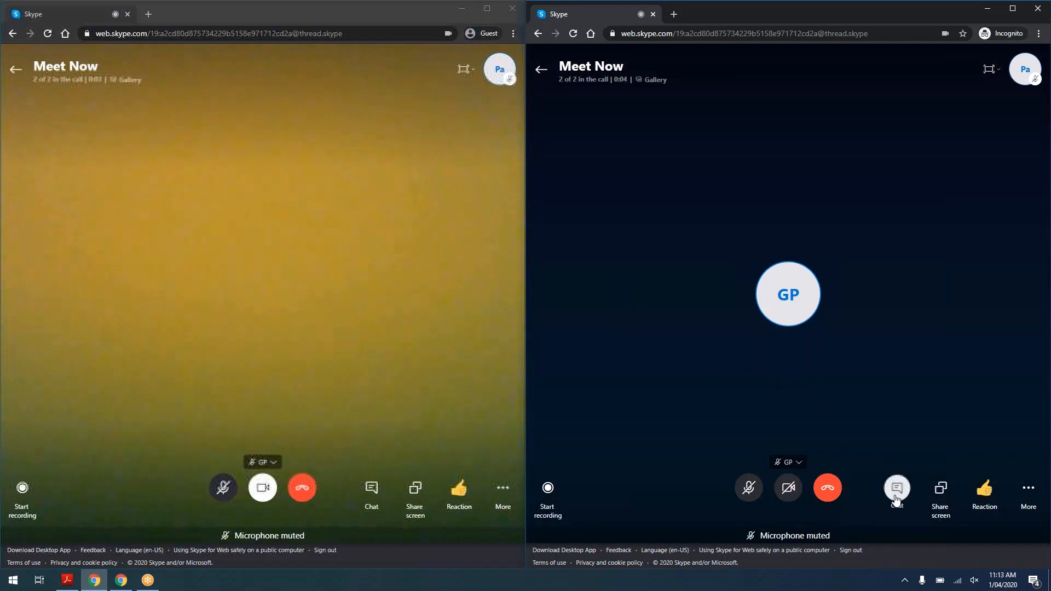
# - Send the chat message Test from the patient's call chat
pyautogui.click(896, 487)
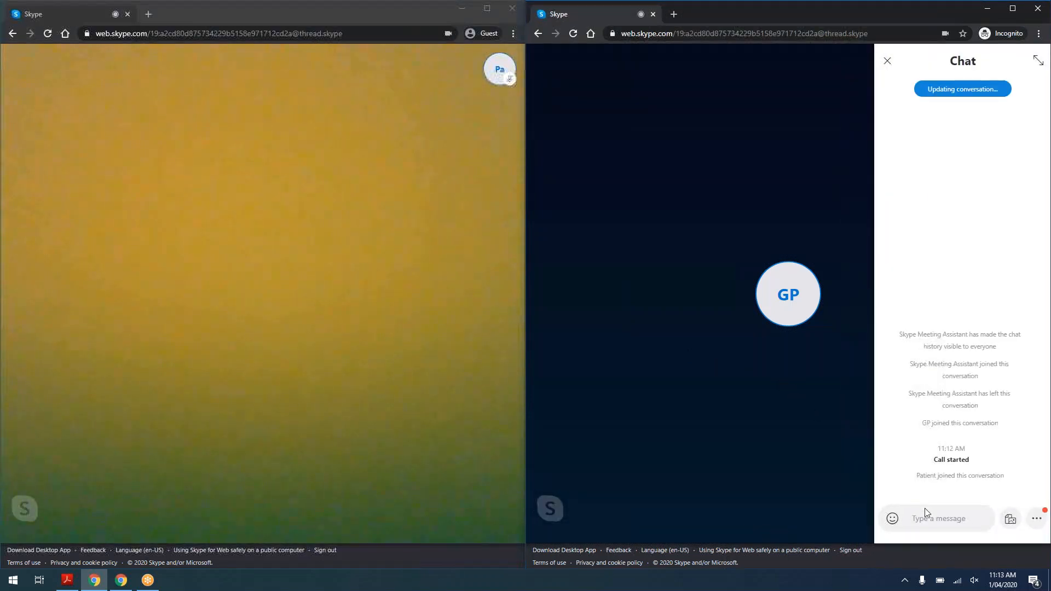
pyautogui.write('Test')
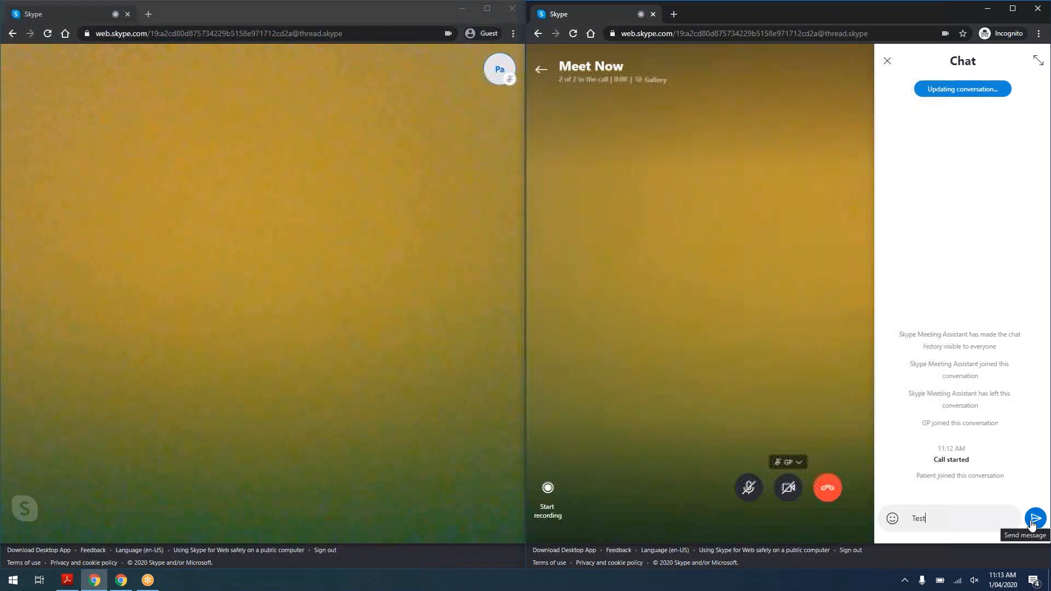
pyautogui.click(1035, 519)
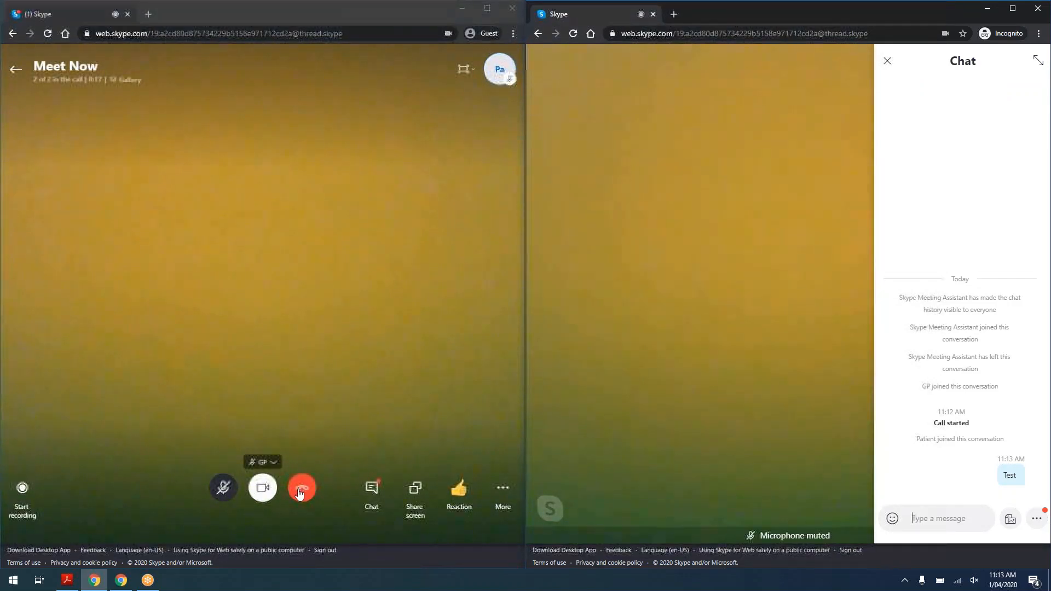
# - Hang up the call in the GP window and switch to the telehealth instructions PDF
pyautogui.click(301, 487)
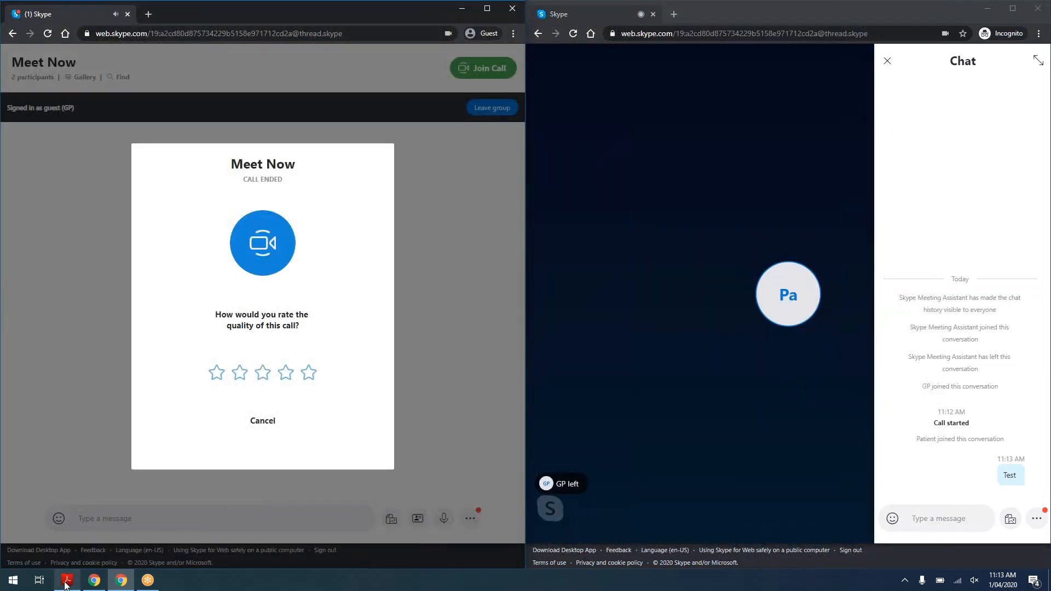
pyautogui.click(67, 580)
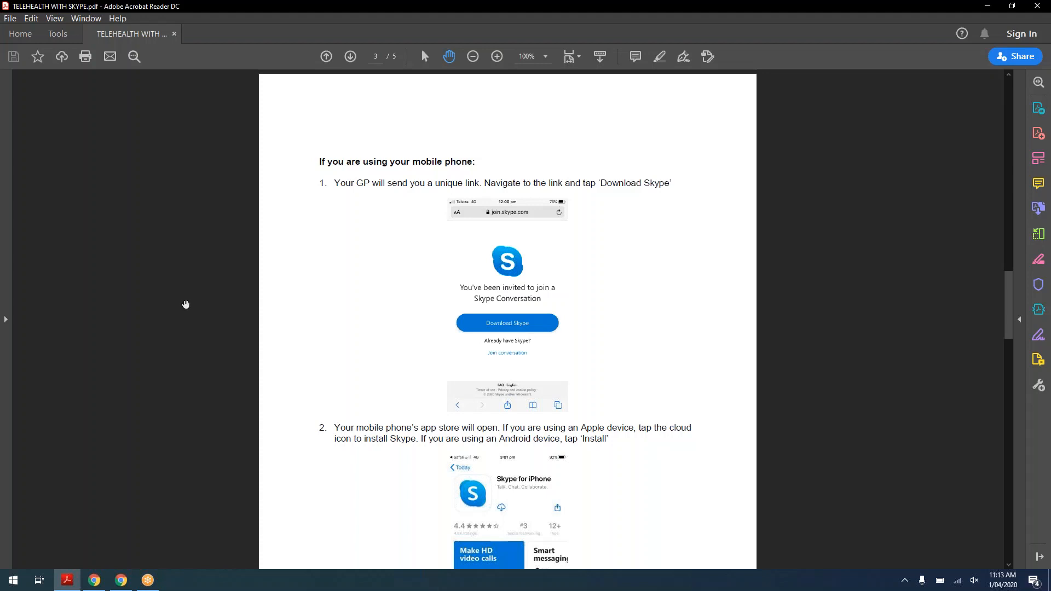
pyautogui.moveTo(386, 320)
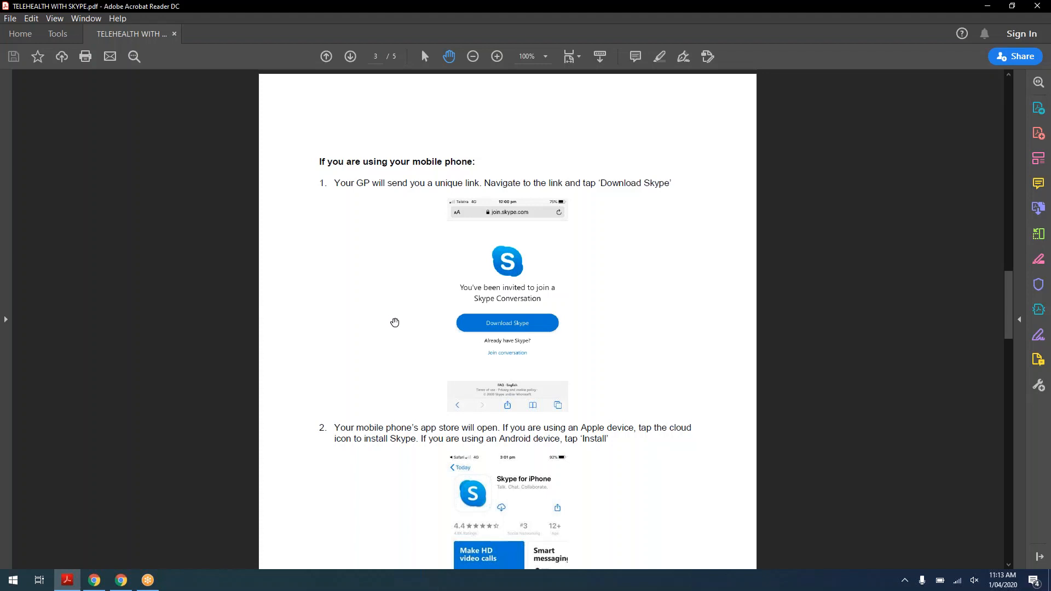
pyautogui.moveTo(455, 324)
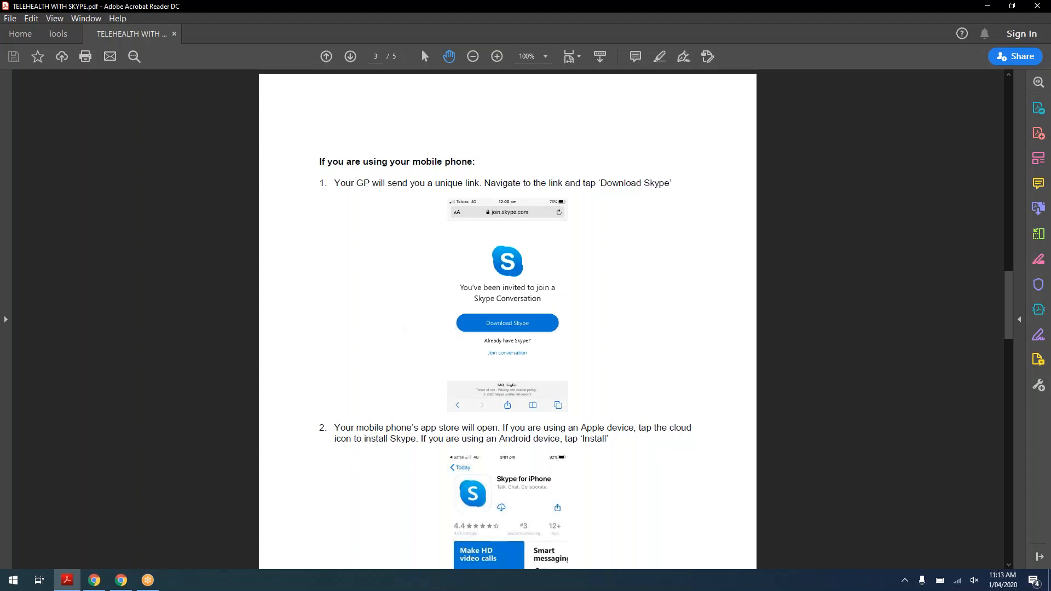
# - Scroll the TELEHEALTH WITH SKYPE PDF to page 4, reaching mobile step 4 about Join Call
pyautogui.scroll(-3)
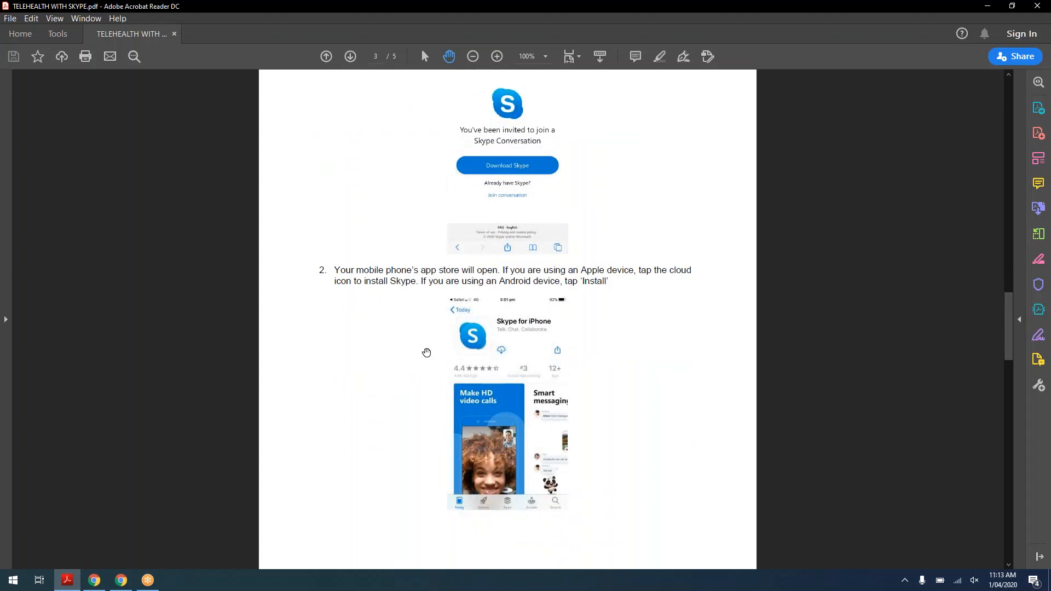
pyautogui.scroll(-3)
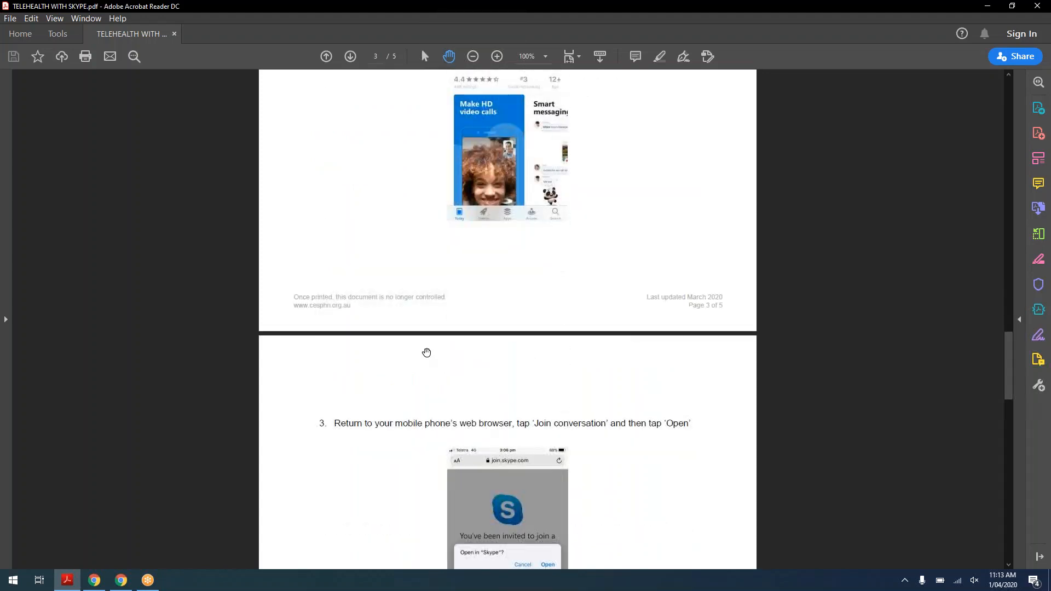
pyautogui.scroll(-3)
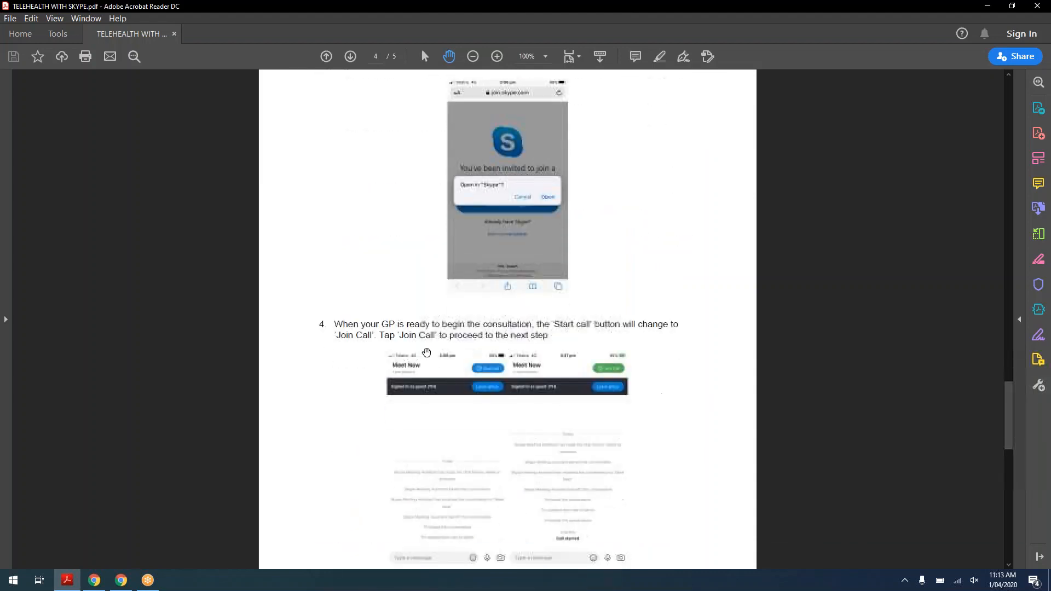
pyautogui.scroll(-3)
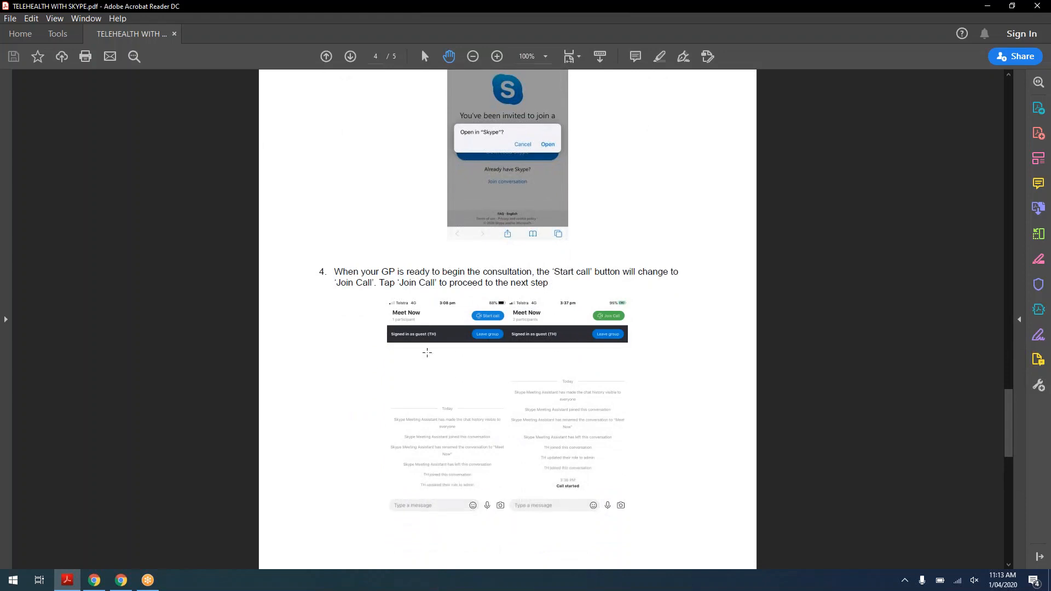